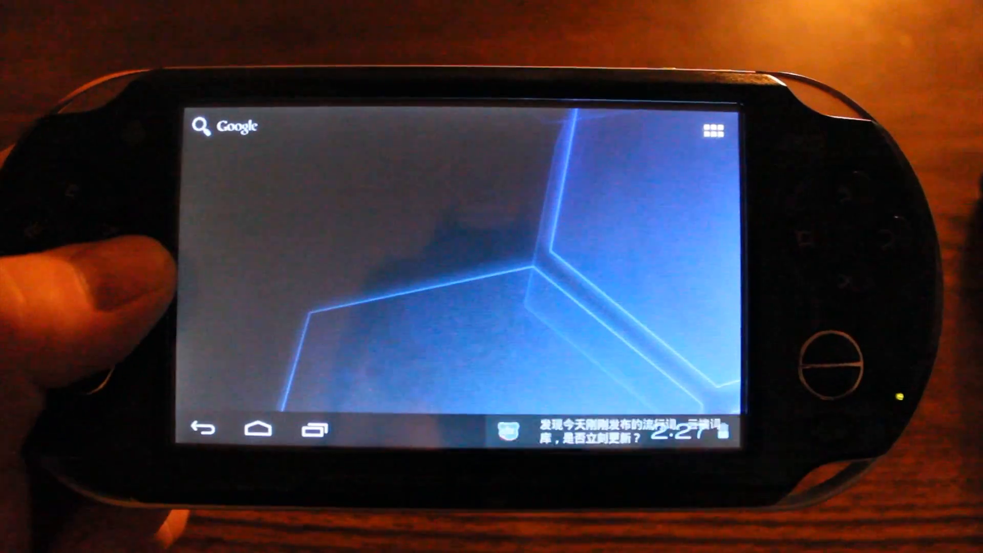
Step: Bring the Removable Disk (F:) window forward beside the Market and Root folder
left_click(711, 129)
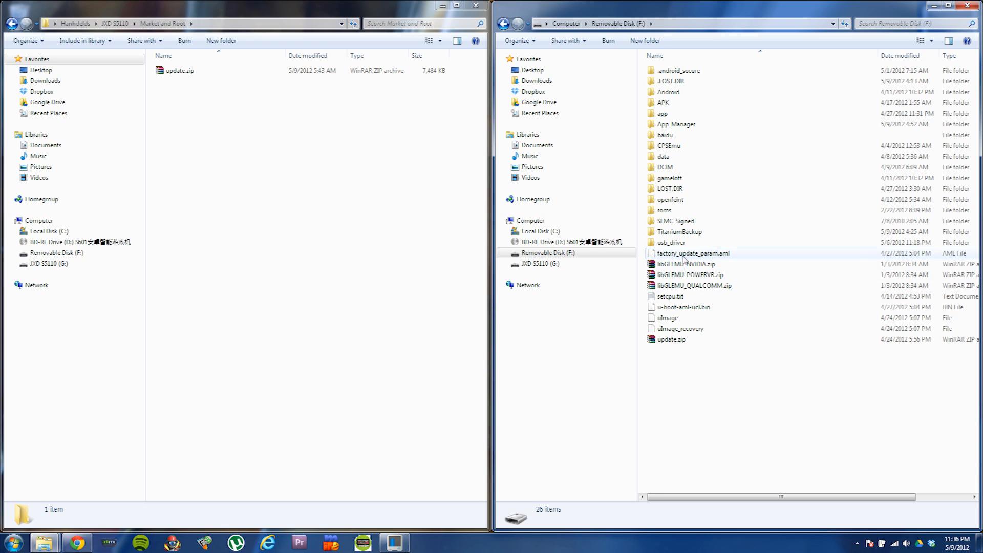
Step: Permanently delete factory_update_param.aml, u-boot-aml-ucl.bin, uImage, uImage_recovery and update.zip from F:, leaving 21 items
left_click(693, 253)
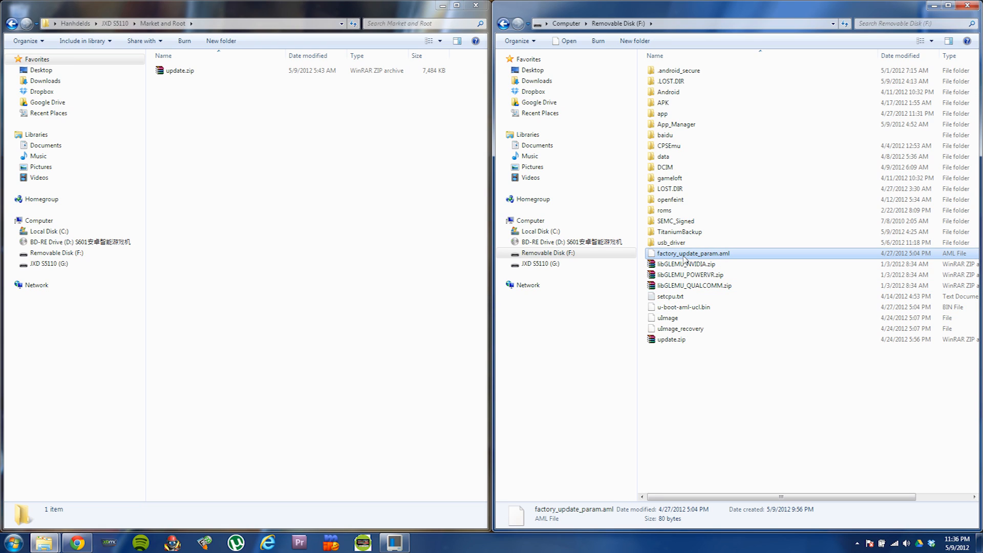
mouse_move(680, 311)
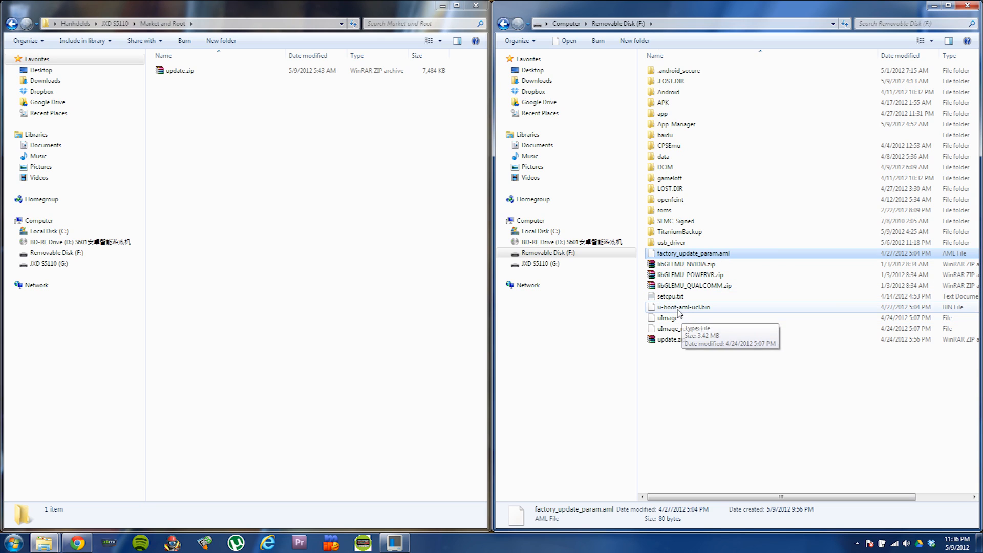
left_click(683, 307)
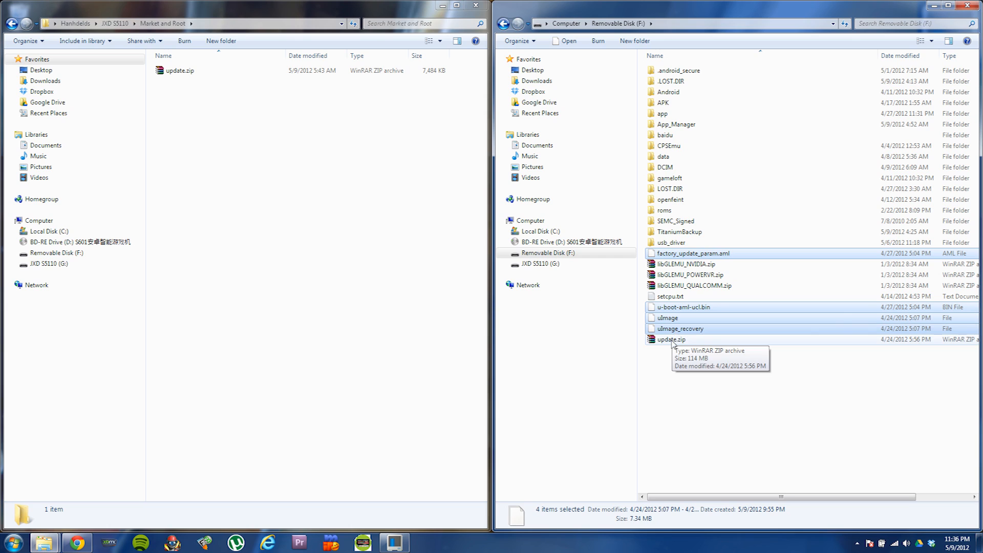
left_click(670, 339)
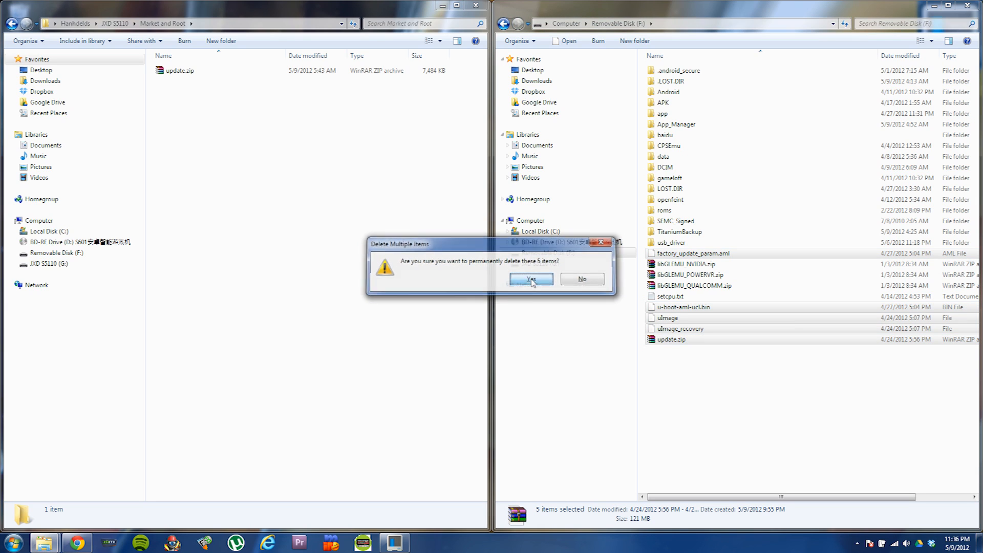
left_click(530, 279)
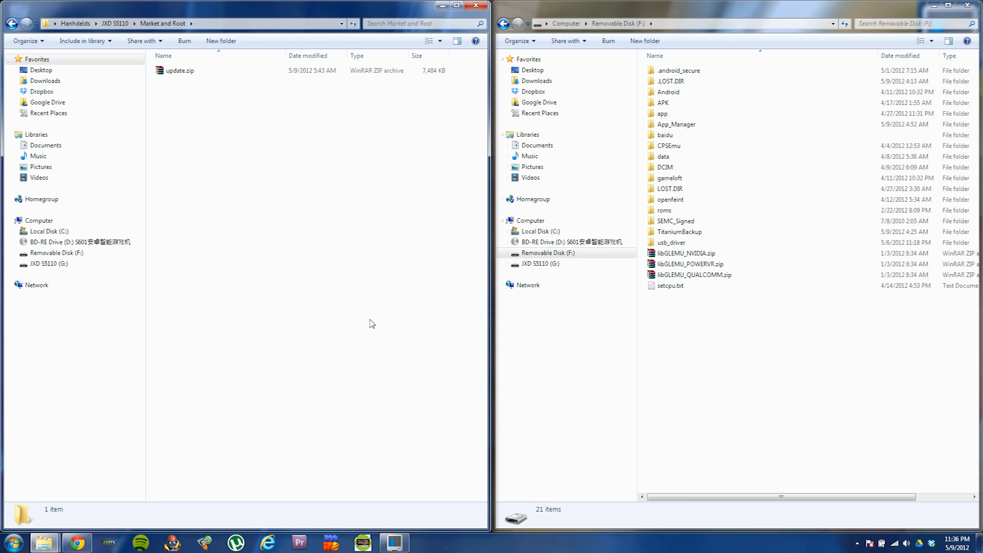
Step: Copy update.zip from Market and Root and paste it into the root of Removable Disk (F:), now 22 items
left_click(180, 70)
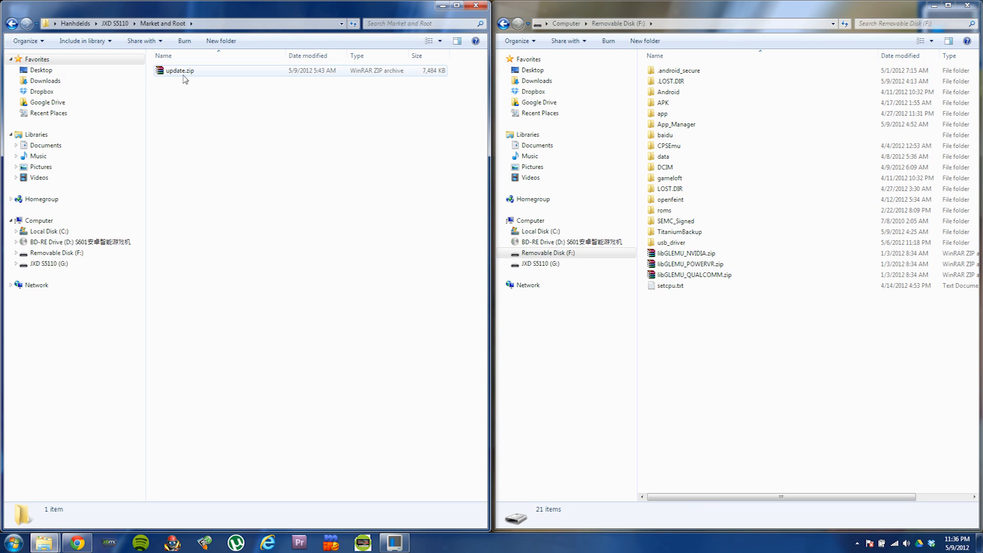
left_click(181, 106)
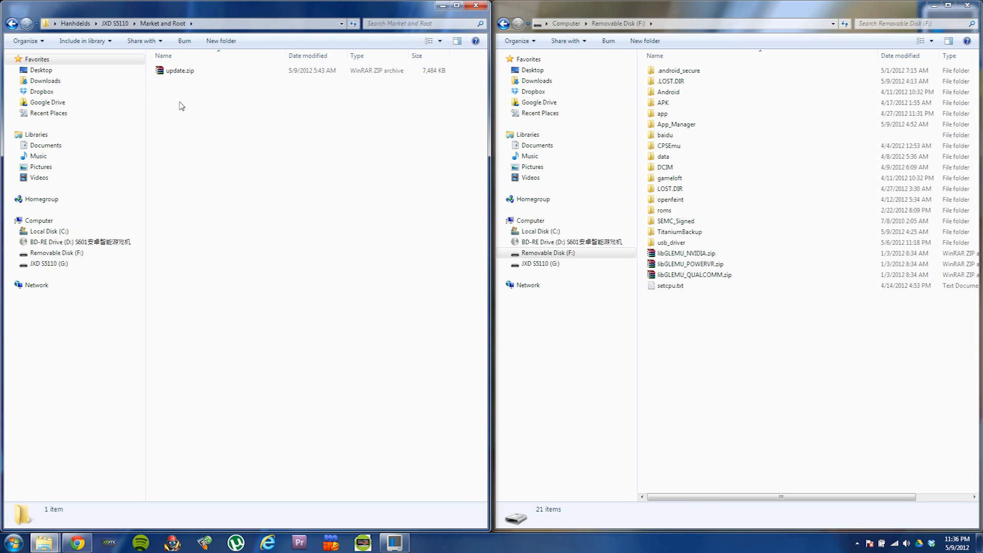
left_click(180, 70)
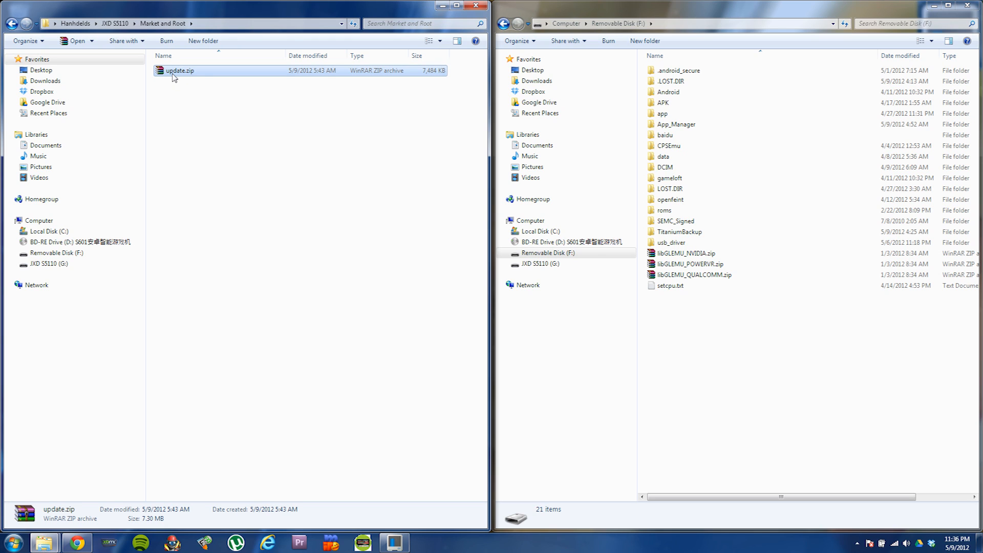
right_click(178, 71)
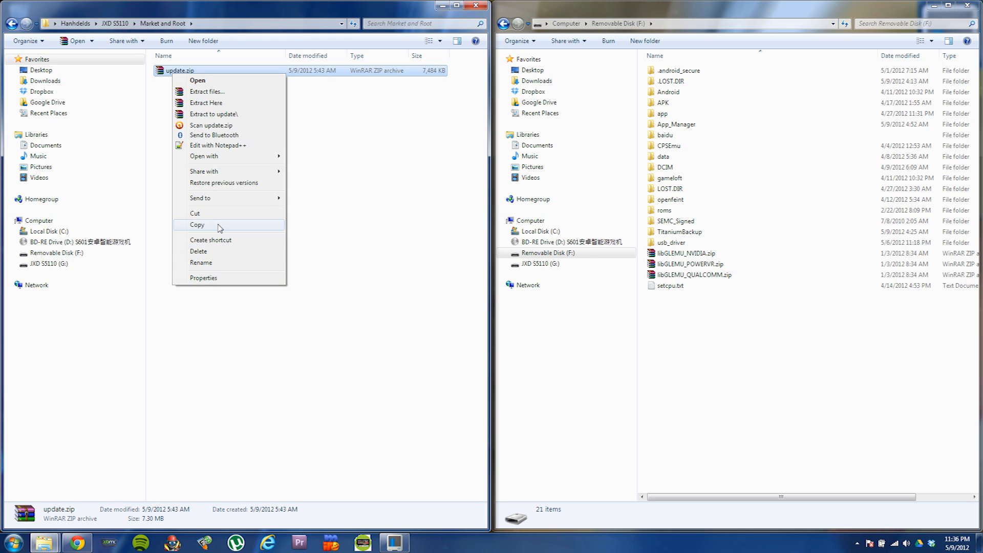
right_click(712, 369)
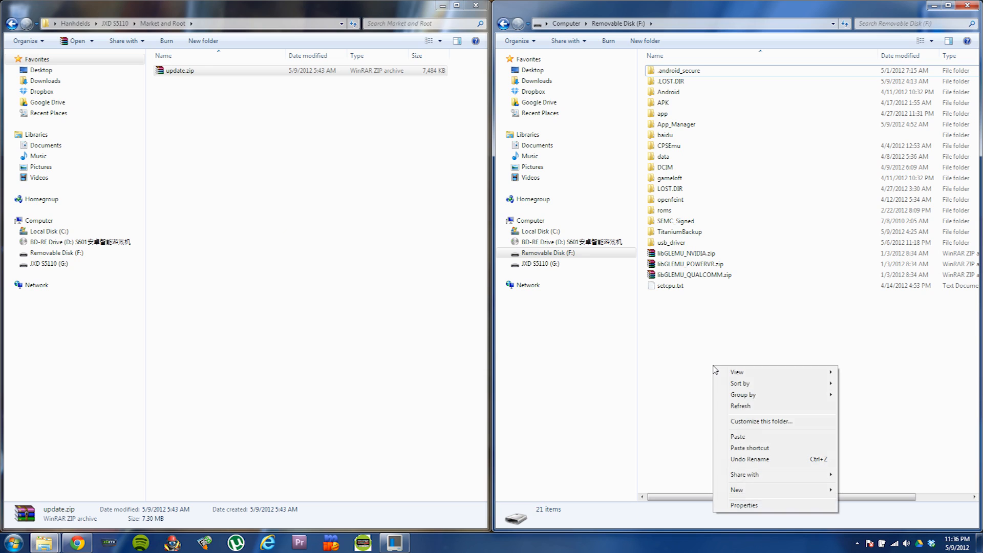
left_click(737, 436)
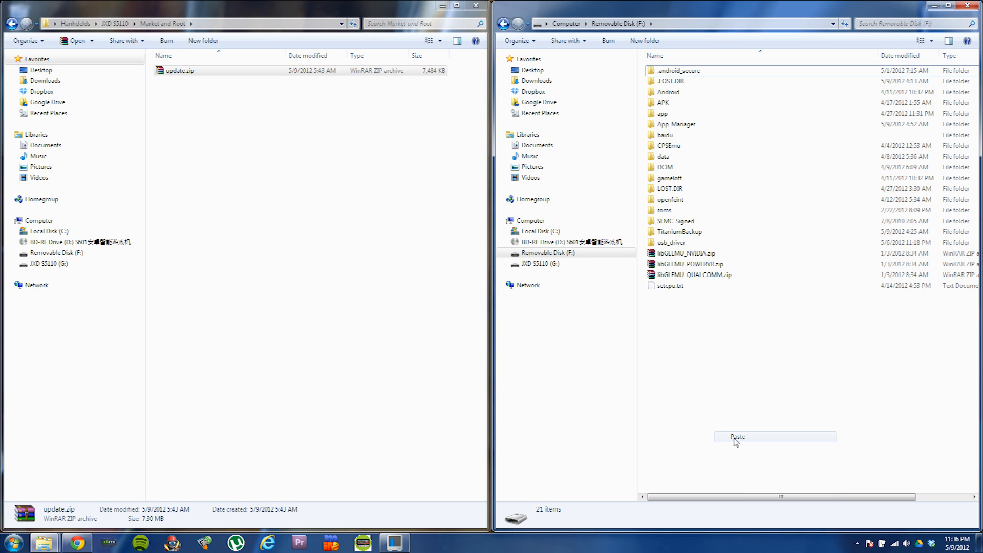
left_click(736, 437)
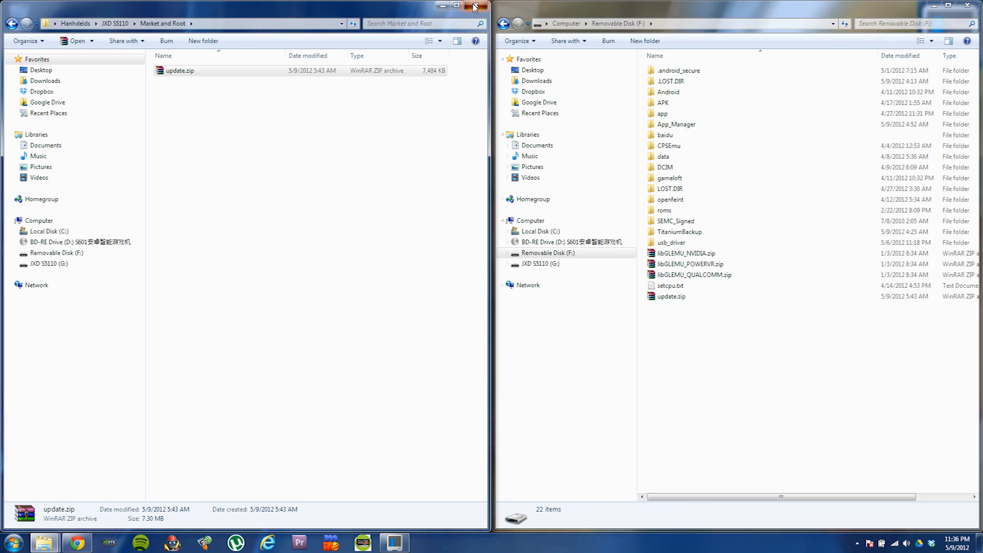
Step: Close the Market and Root and Removable Disk windows, then select the Handhelds folder on the desktop
left_click(474, 6)
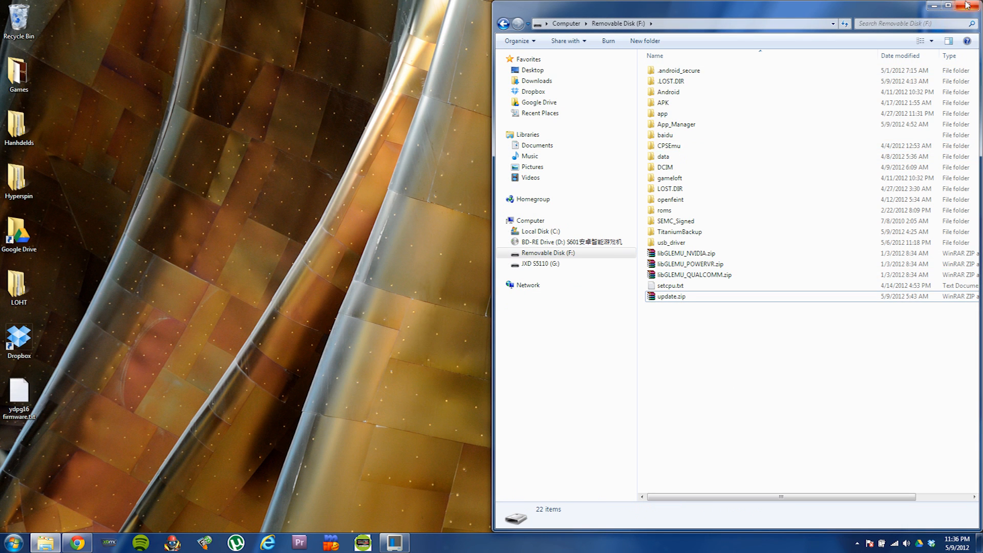
left_click(963, 6)
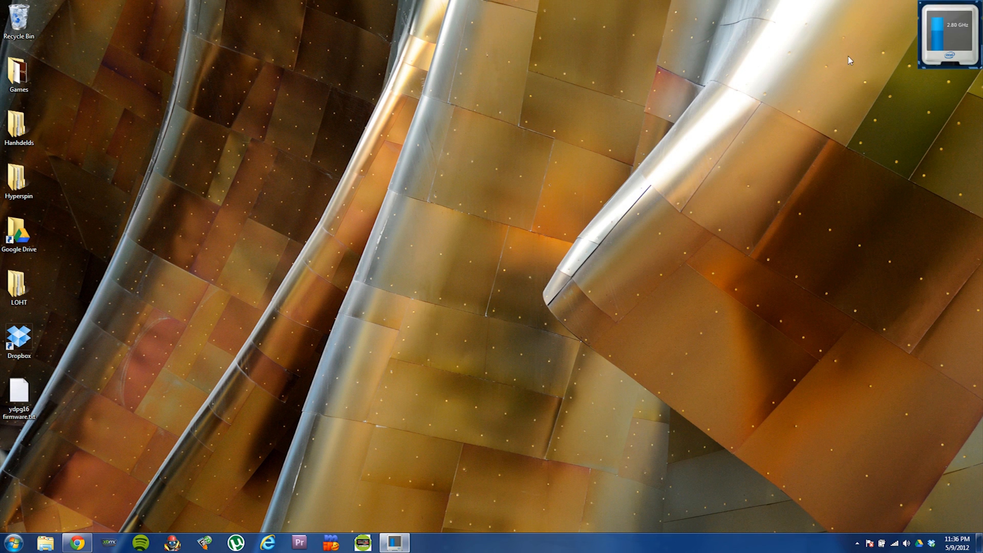
left_click(18, 125)
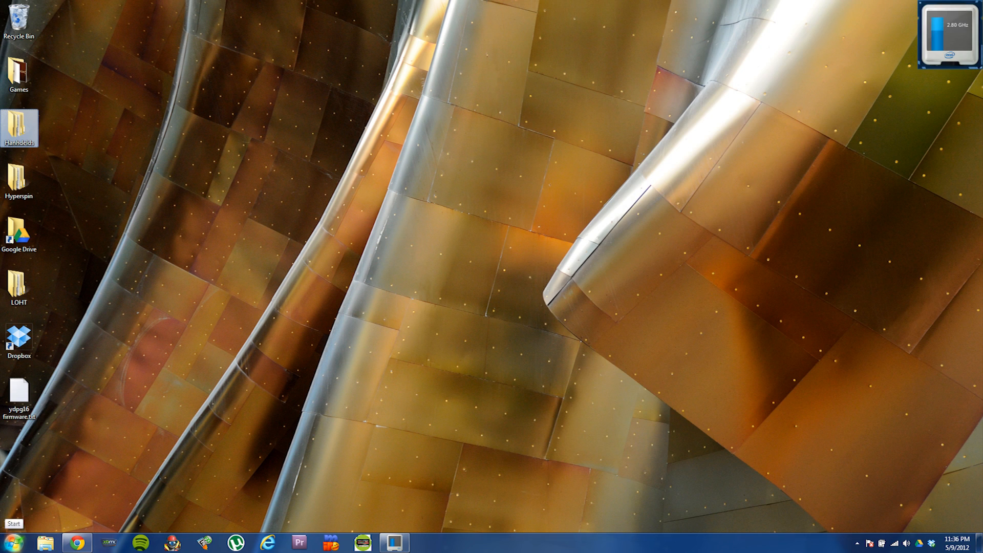